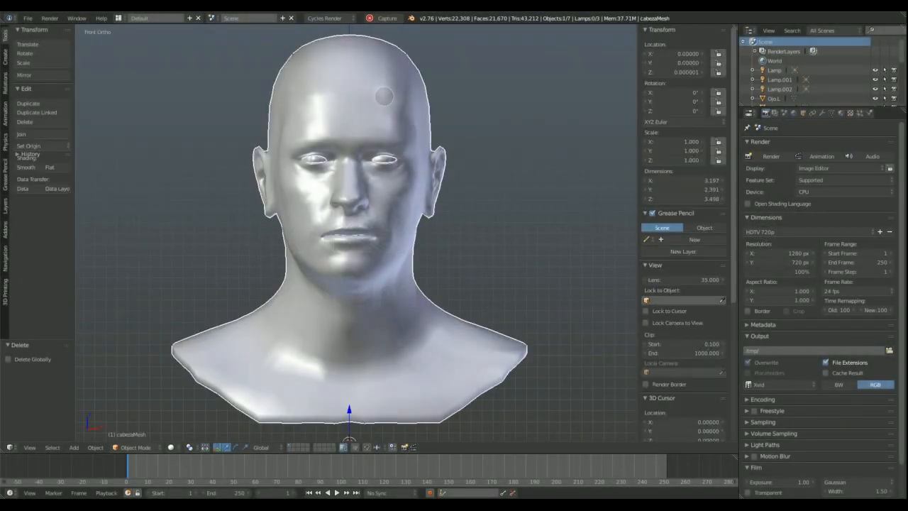
Switch the head to Sculpt Mode and enable Dyntopo from the tool shelf
click(134, 447)
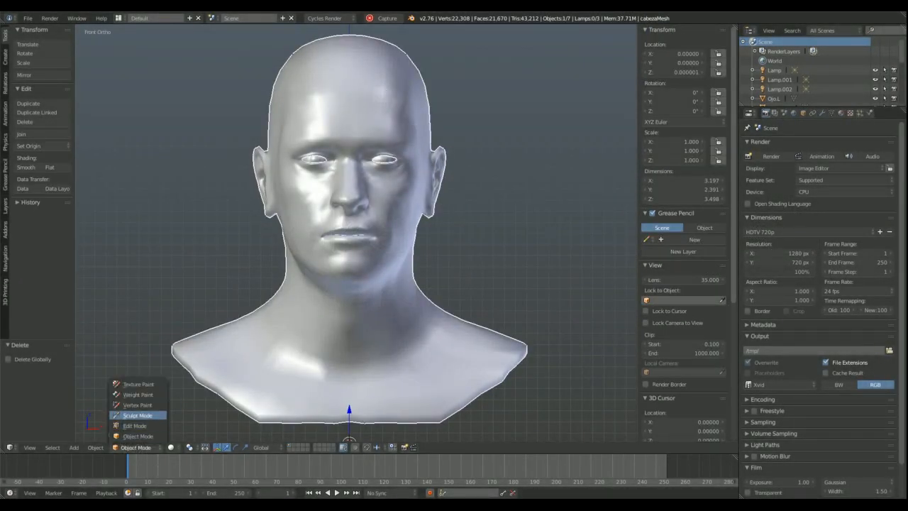
click(138, 415)
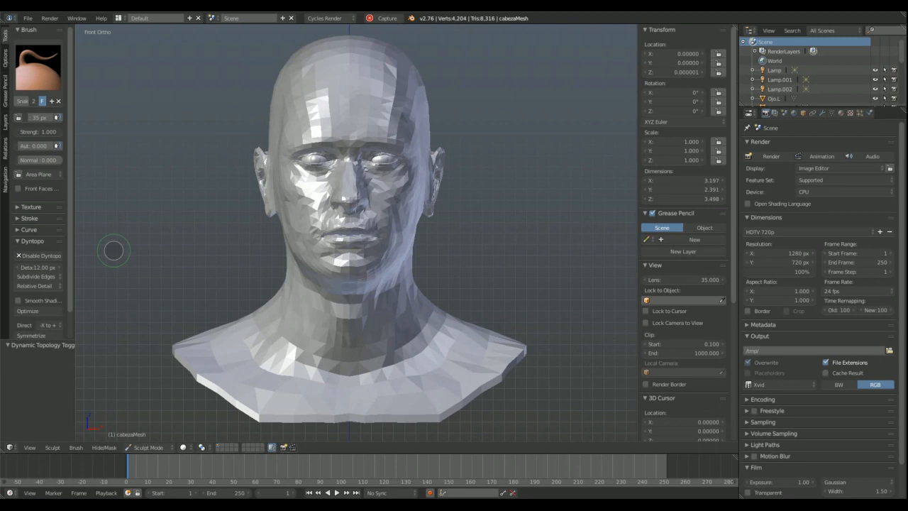
click(18, 301)
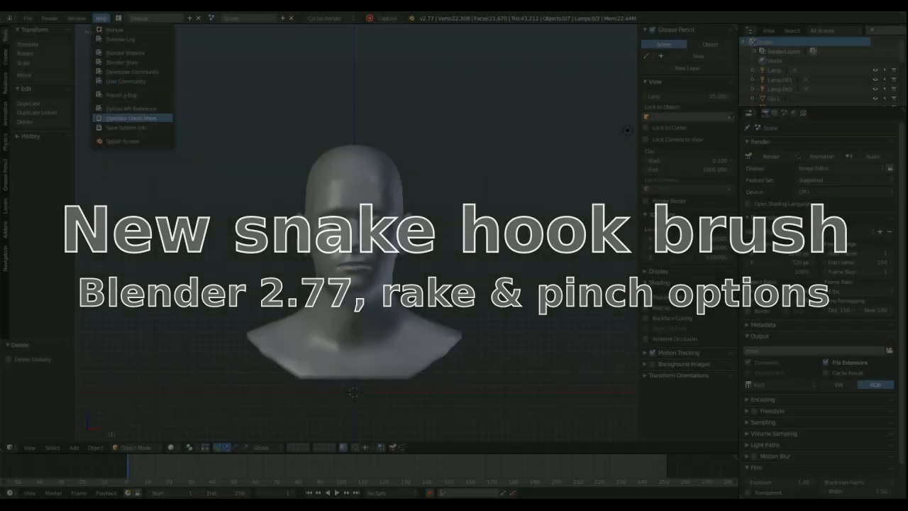
Return the head to Sculpt Mode and turn on Dyntopo, raising the vertex data warning
click(122, 141)
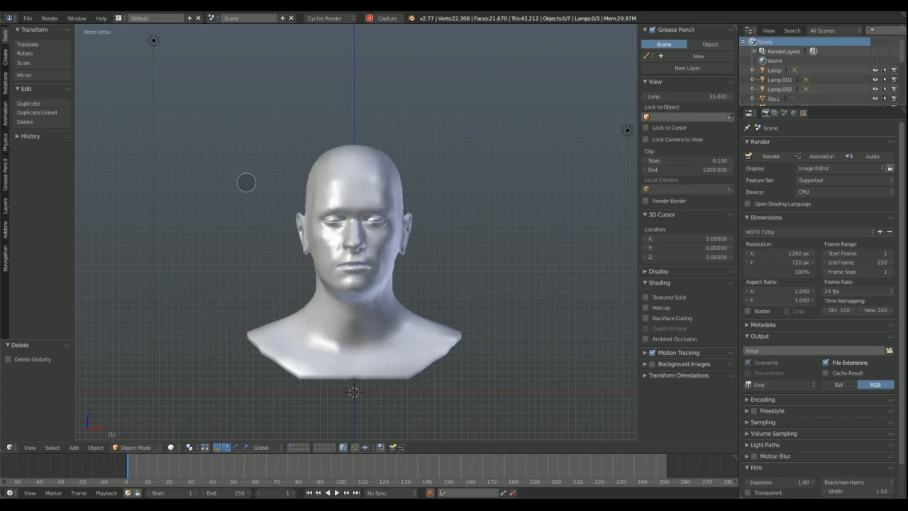
click(134, 447)
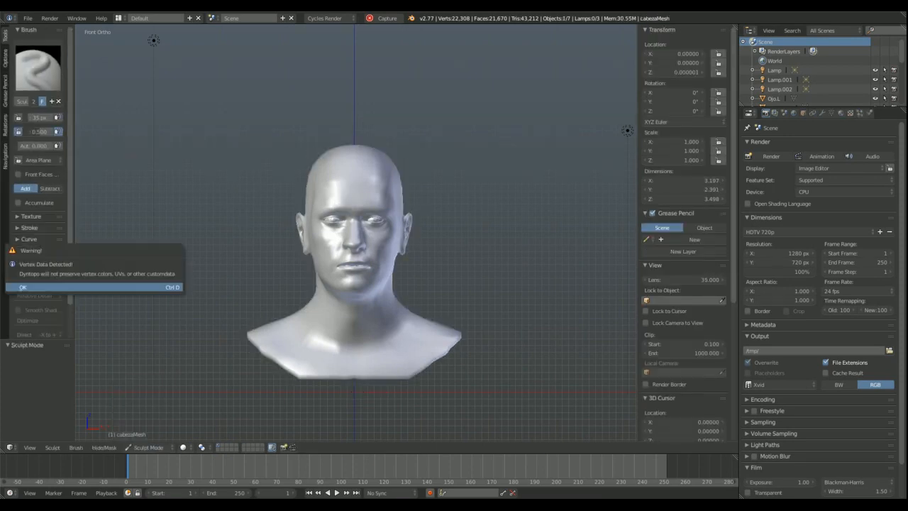
Confirm the Vertex Data Detected warning so dynamic topology activates on the head
click(23, 287)
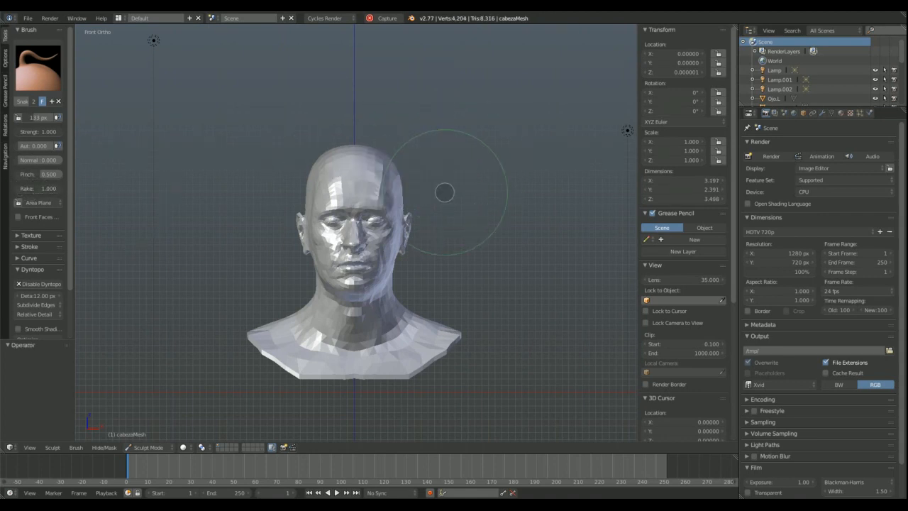
Sculpt curling hooked tentacles out of the scalp with Snake Hook strokes
drag(391, 128, 437, 139)
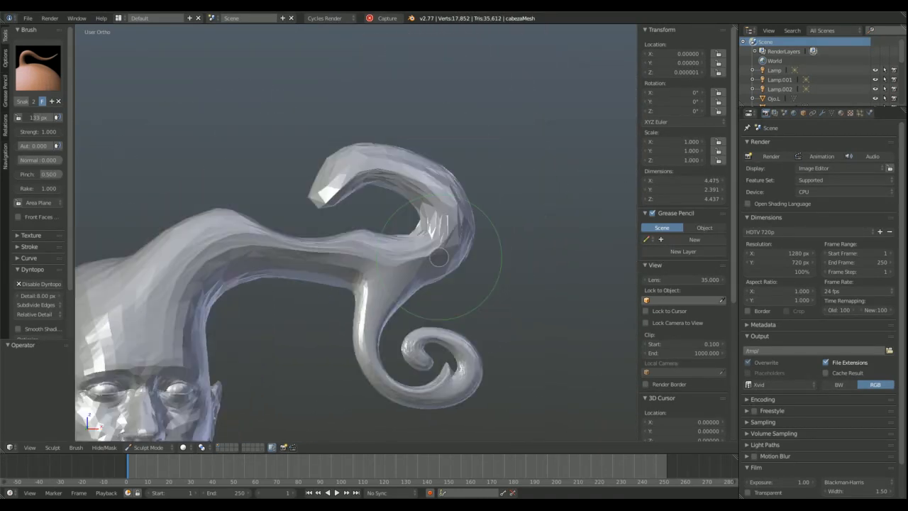
drag(437, 259, 616, 258)
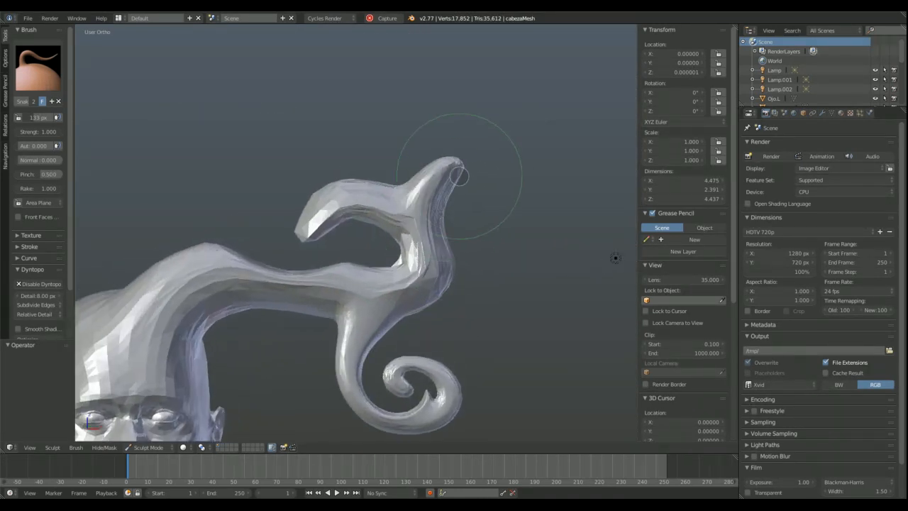
drag(460, 176, 499, 241)
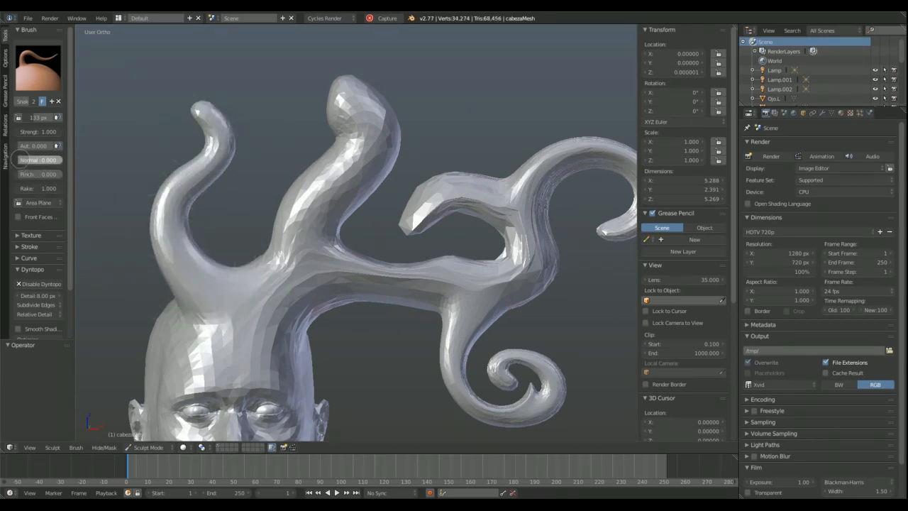
drag(440, 128, 469, 113)
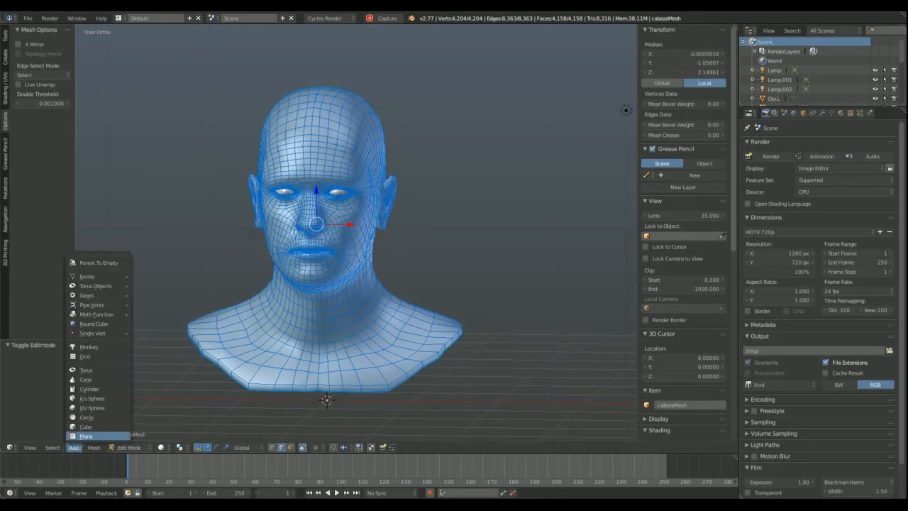
mouse_move(85, 381)
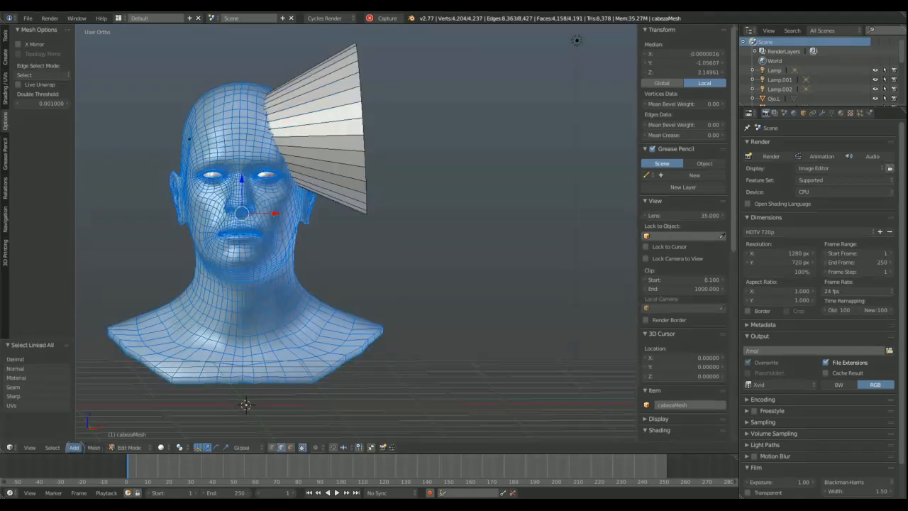
Boolean-intersect the cone into the head via Mesh > Faces > Intersect (Boolean)
click(94, 447)
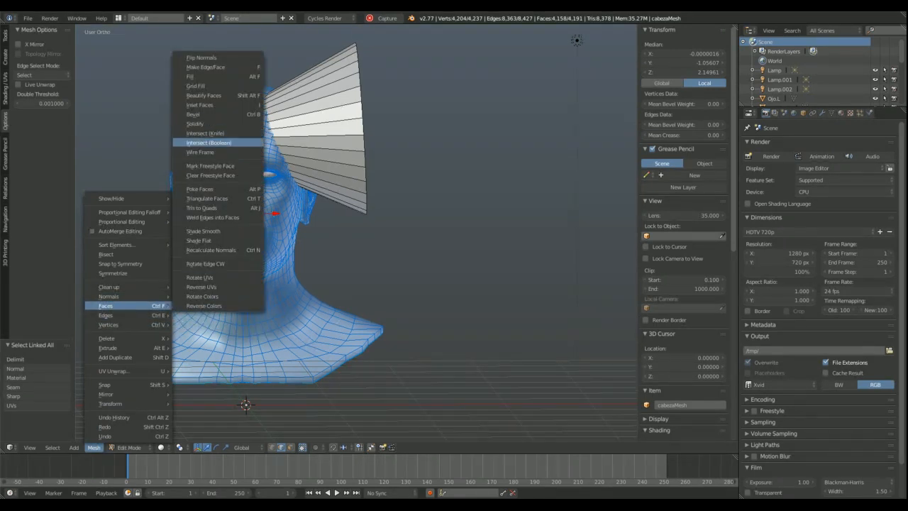
click(209, 142)
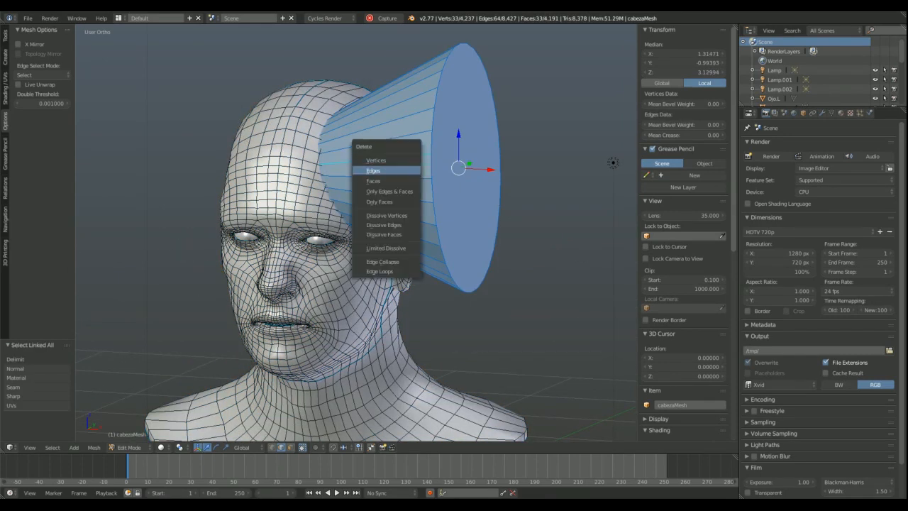
Delete the cone's vertices and bring up the Add Mesh list for a UV Sphere
click(372, 180)
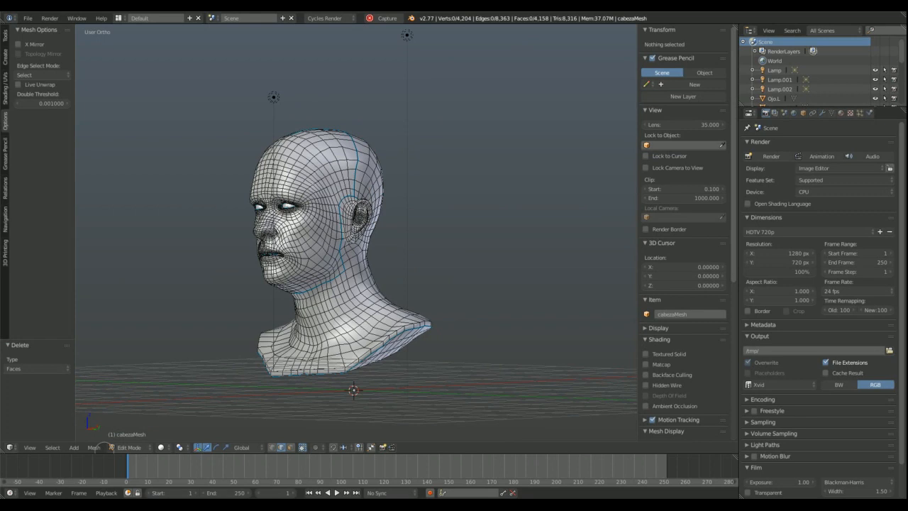
click(74, 447)
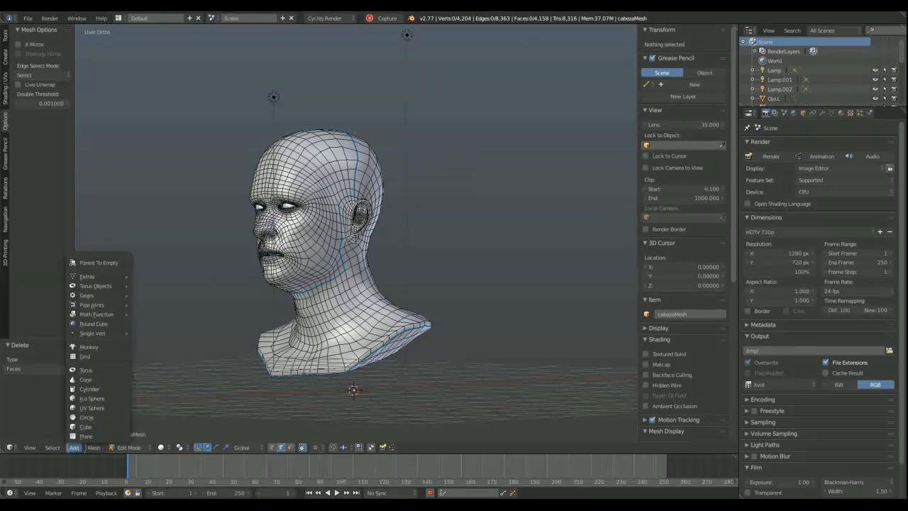
mouse_move(89, 389)
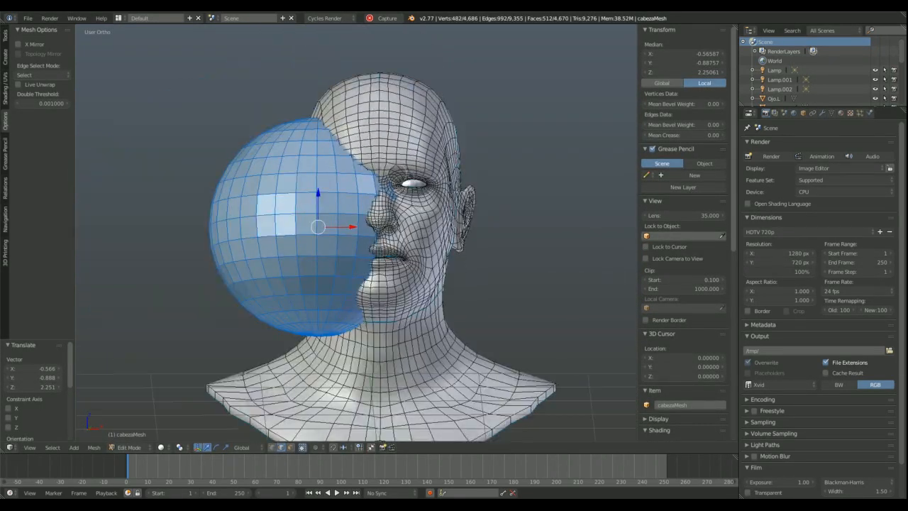
Boolean-cut the sphere into the head with the operation set to Difference
click(94, 447)
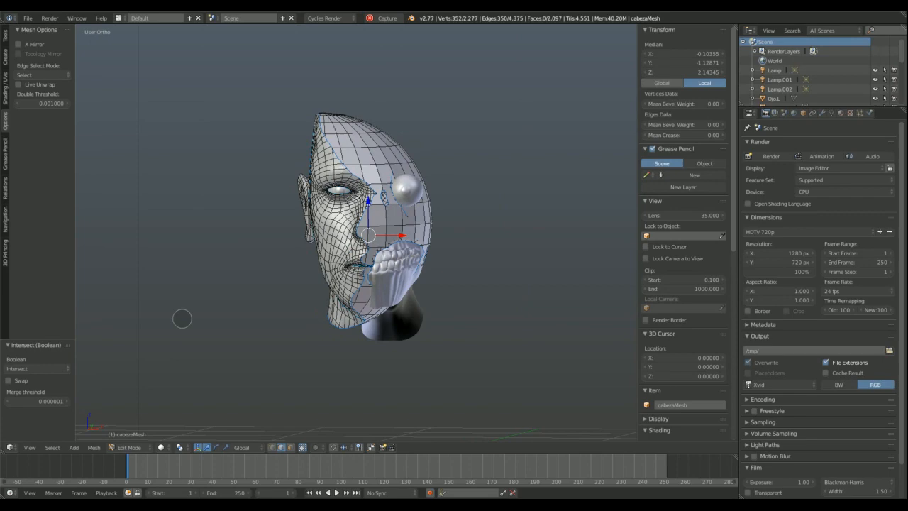
click(36, 369)
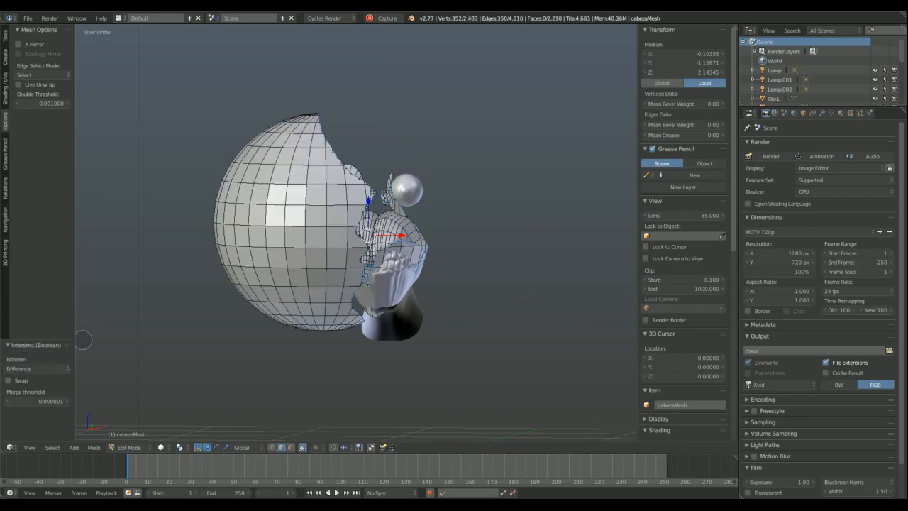
click(9, 381)
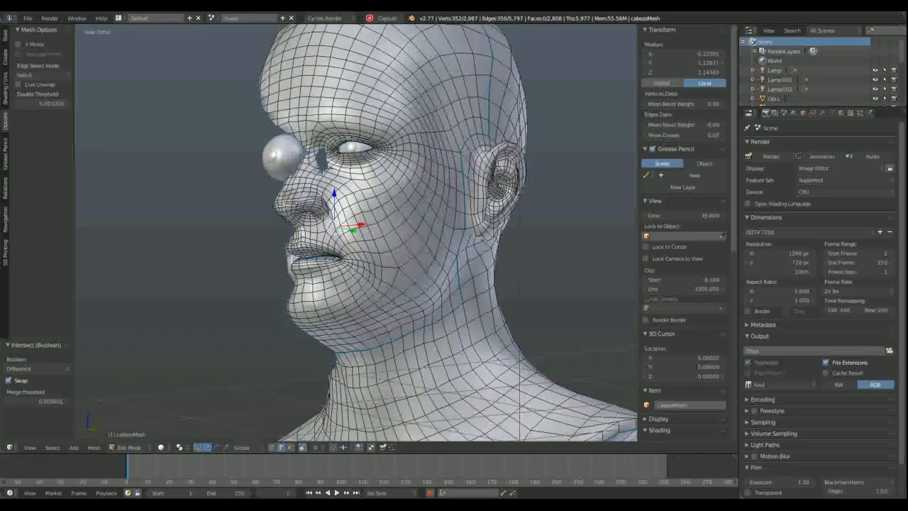